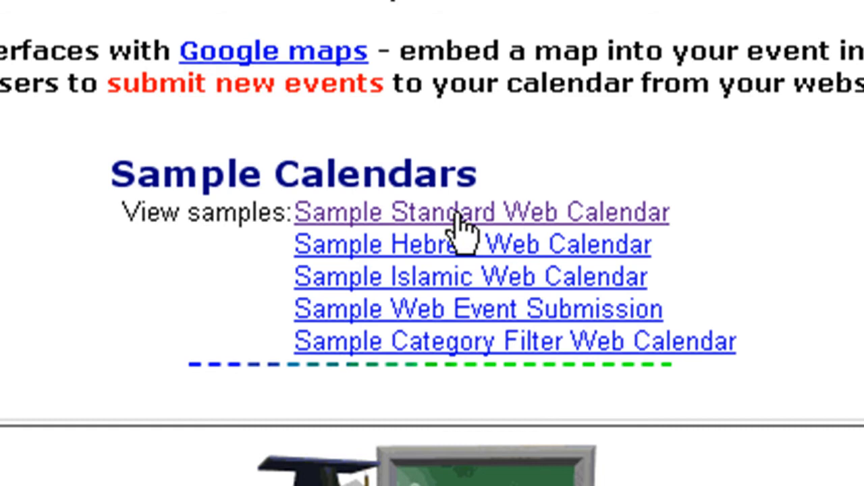
- Show the Sample Standard Web Calendar, then the Web Calendar Video Tutorial Introduction page with its embedded calendar
click(482, 212)
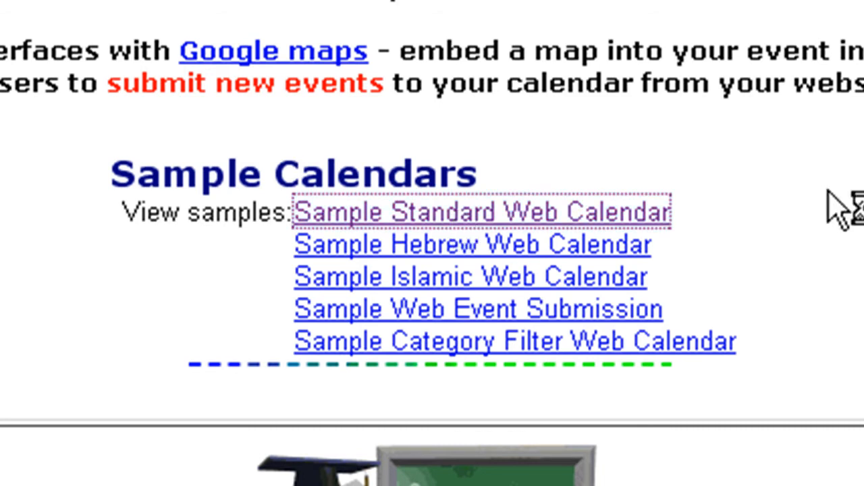
click(481, 211)
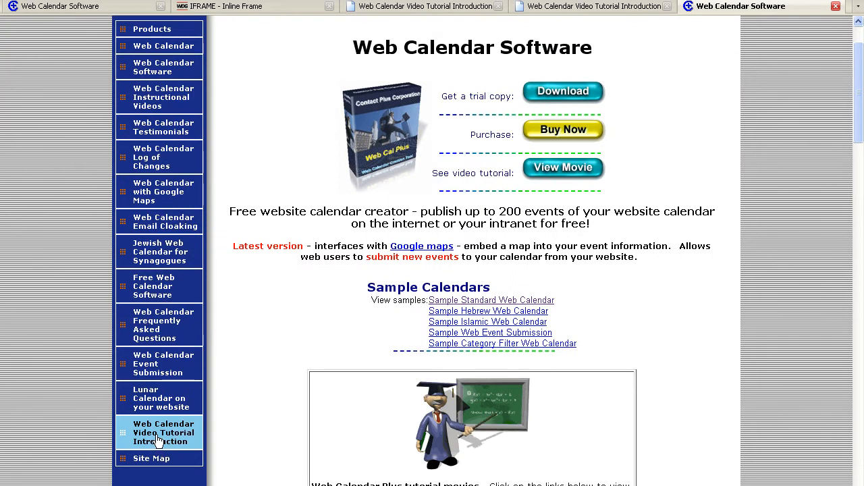
click(158, 432)
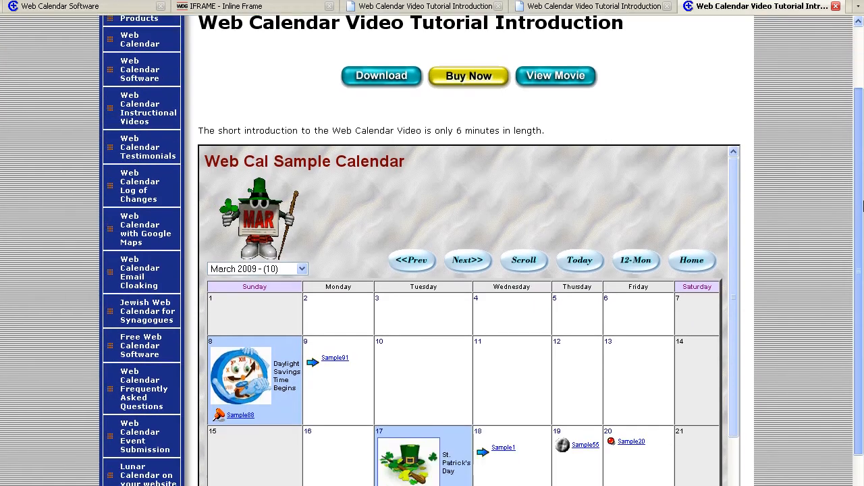
scroll(down, 3)
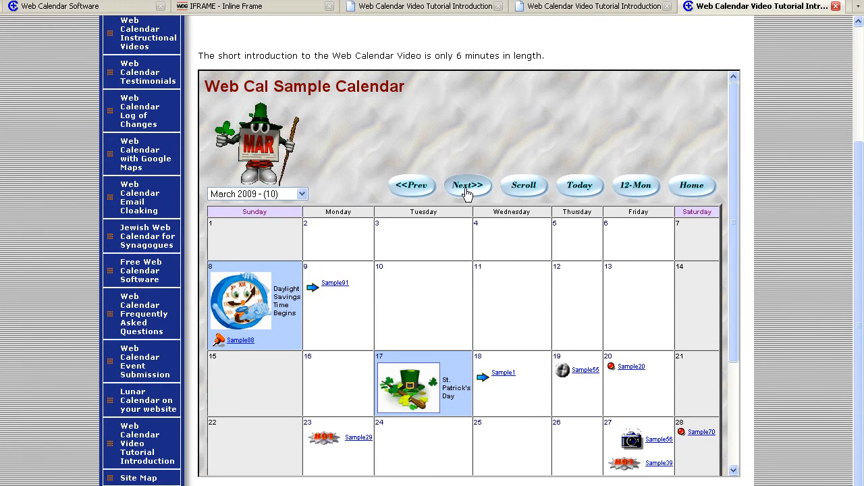
- Advance the embedded sample calendar one month and switch it to the 12-Mon year view
click(467, 187)
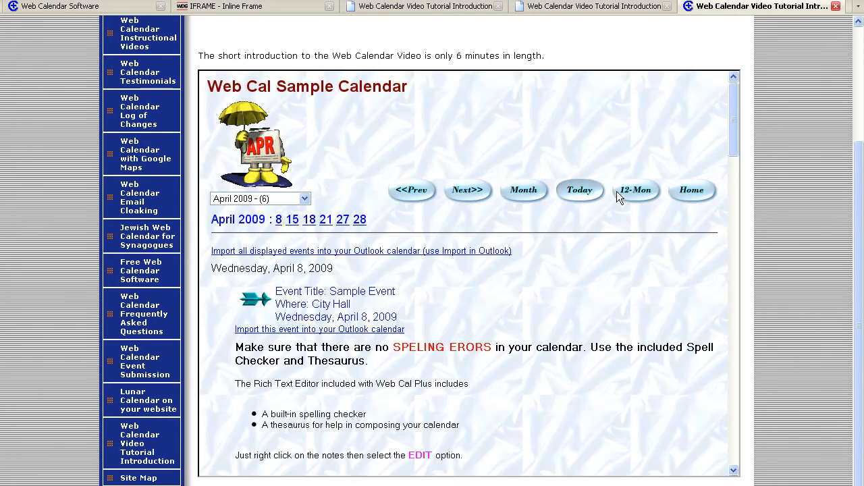
click(635, 189)
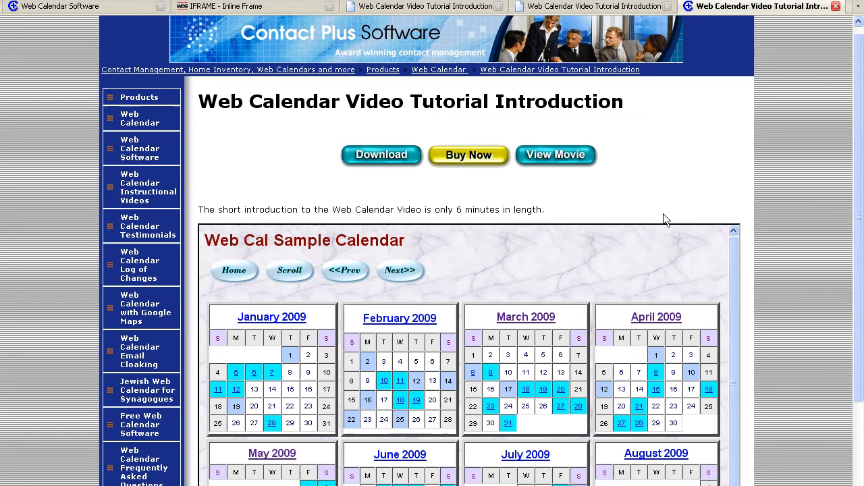
mouse_move(661, 193)
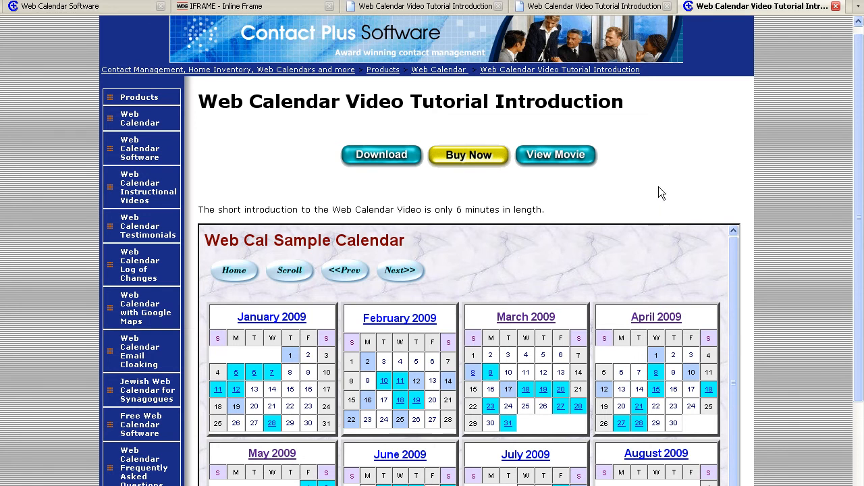
scroll(down, 3)
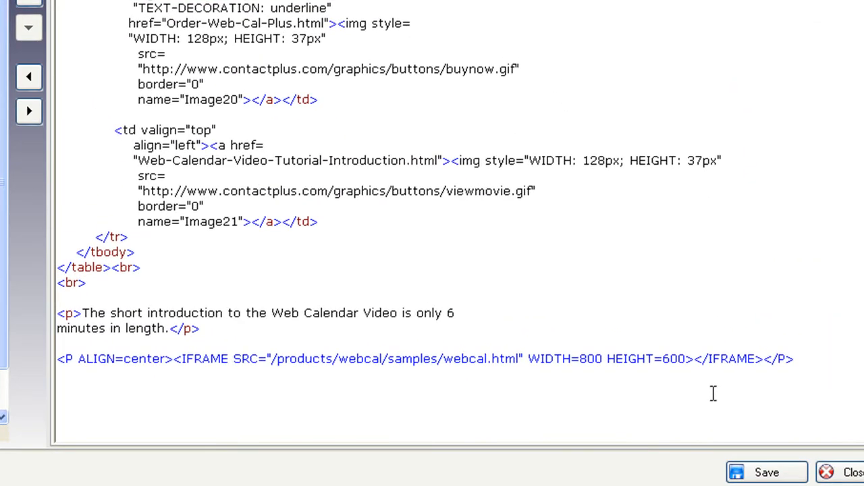
drag(57, 340, 831, 376)
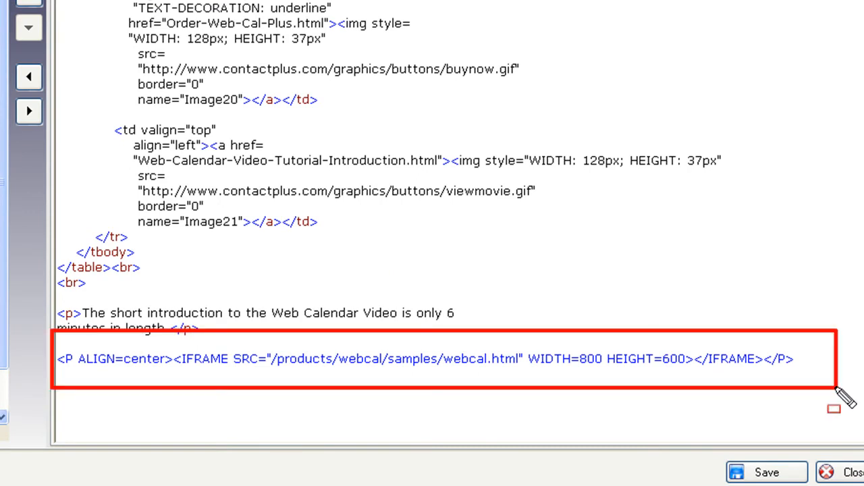
mouse_move(492, 378)
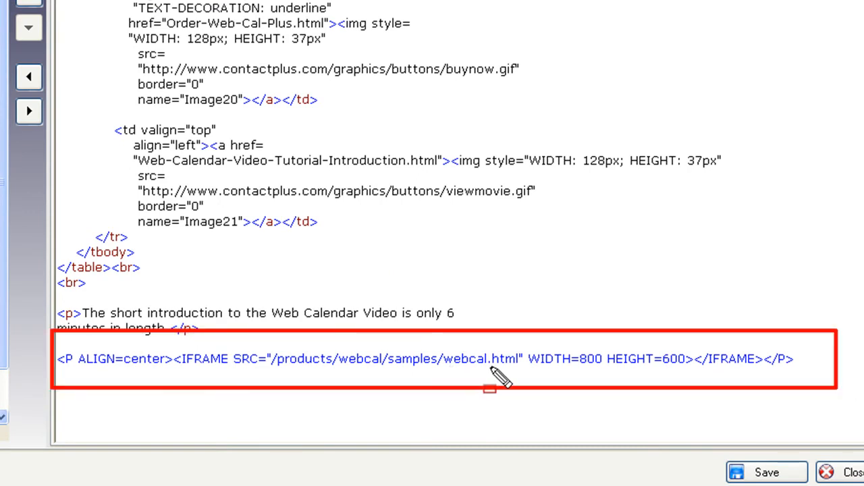
mouse_move(526, 376)
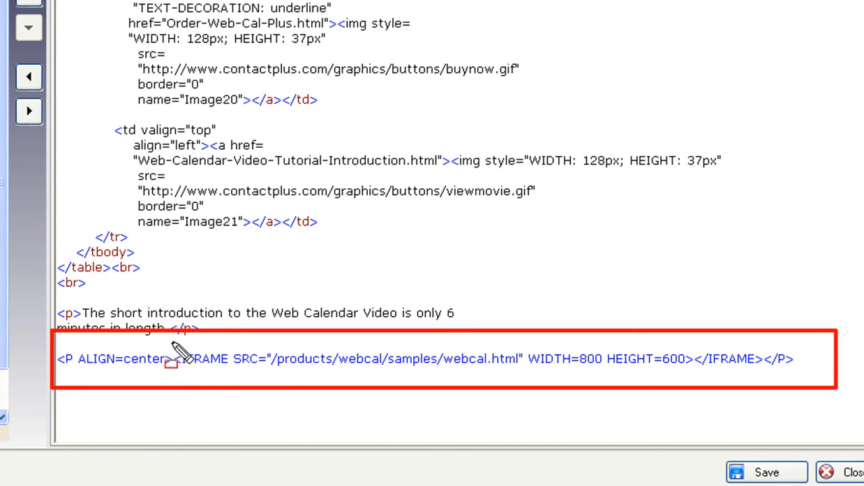
double_click(202, 359)
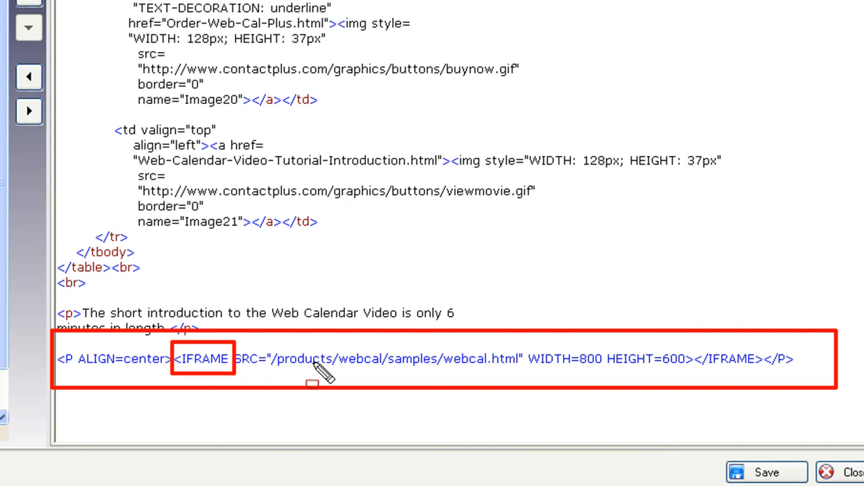
mouse_move(486, 375)
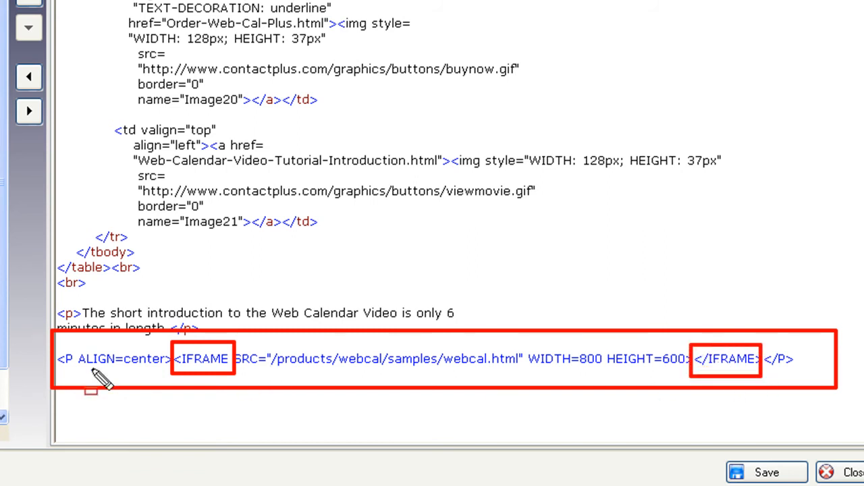
mouse_move(742, 365)
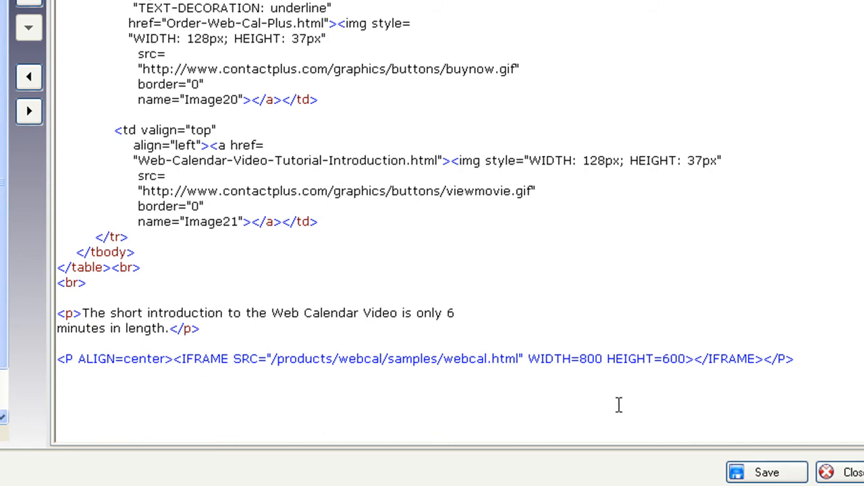
mouse_move(391, 425)
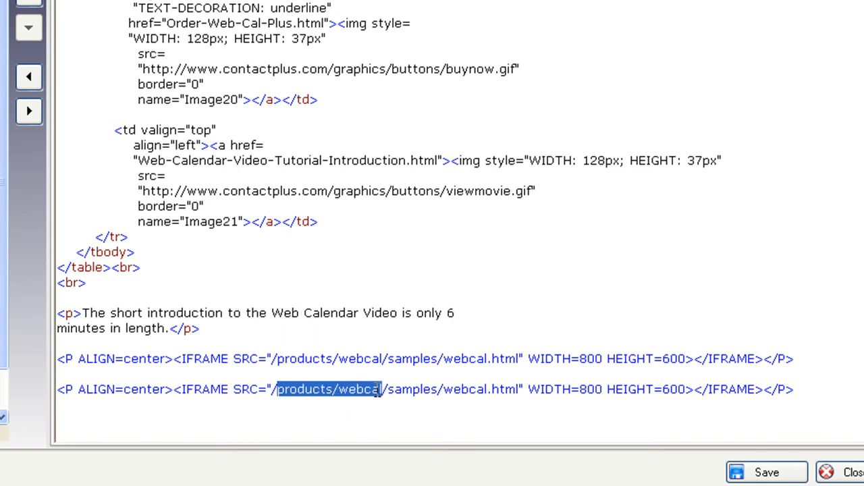
- Point the copied IFRAME at /calendar/webcal.html with WIDTH=600 and HEIGHT=600
text(s)
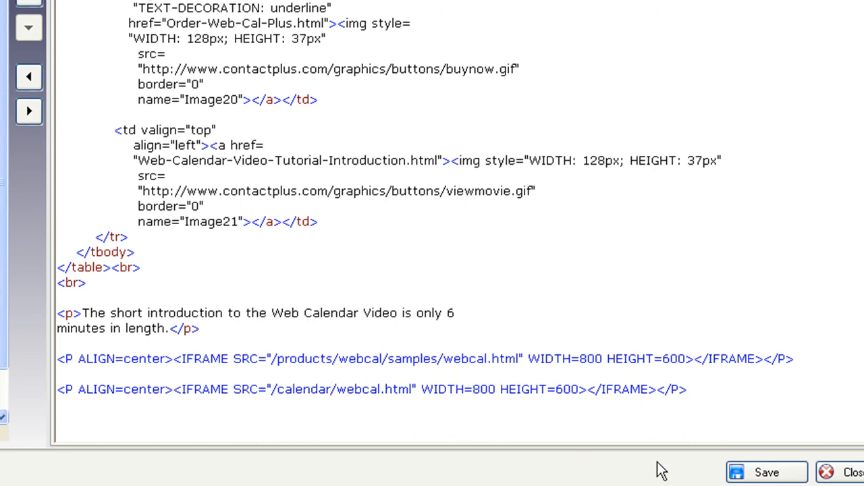
click(478, 389)
text(6)
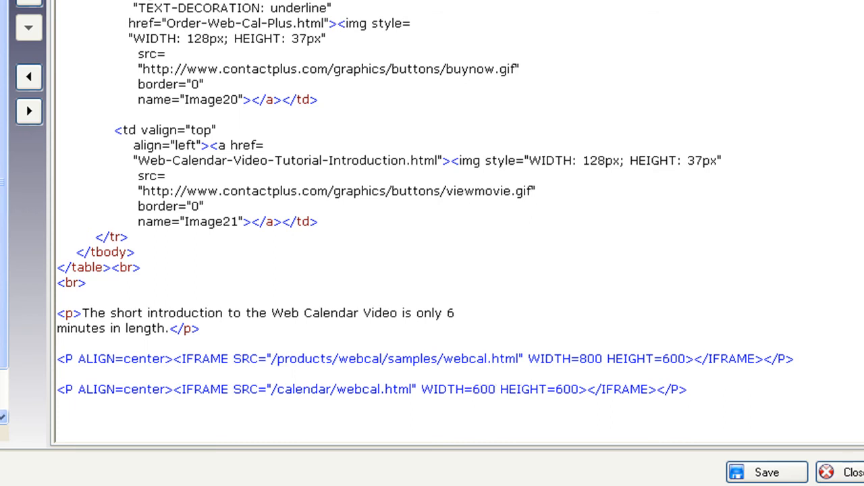
click(511, 397)
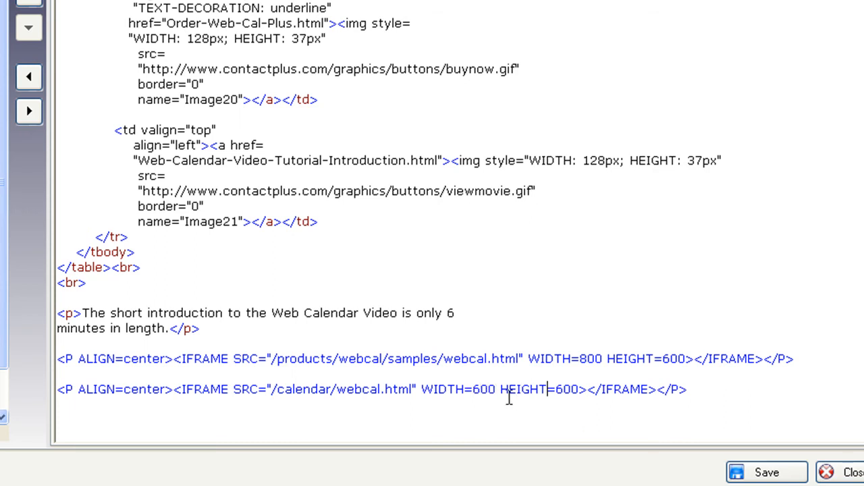